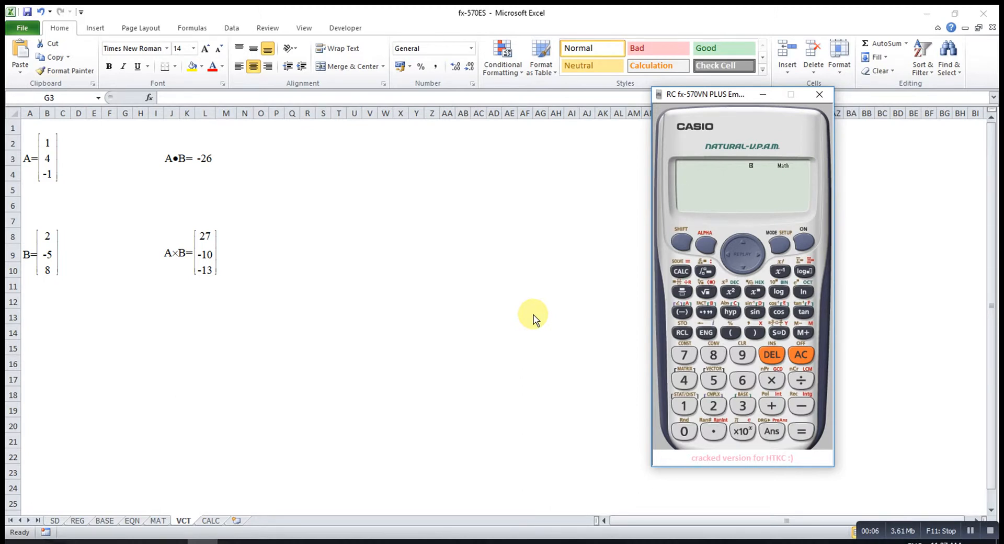
{"action": "mouse_move", "coordinate": [626, 293]}
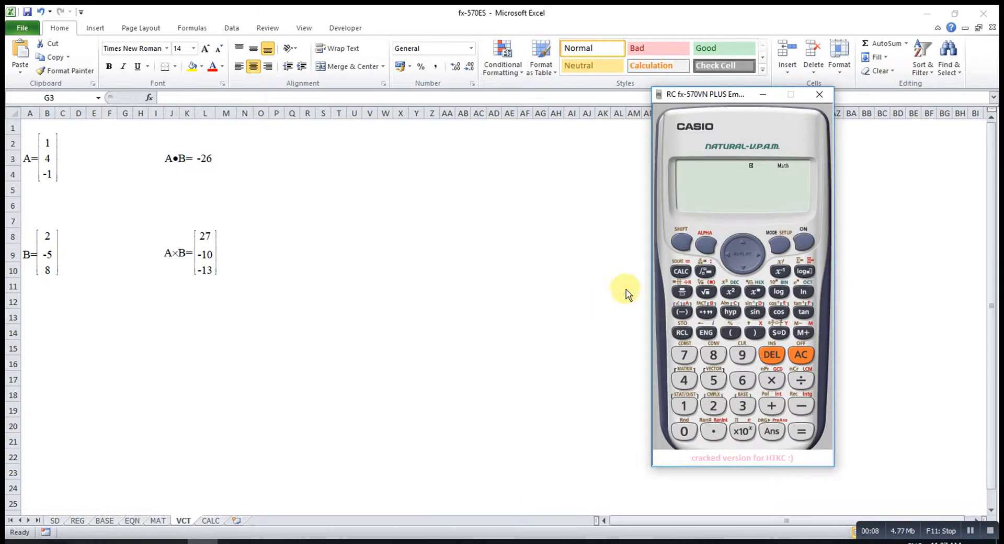
Step: Show the mode menu listing COMP, CMPLX, STAT and VECTOR
{"action": "left_click", "coordinate": [780, 247]}
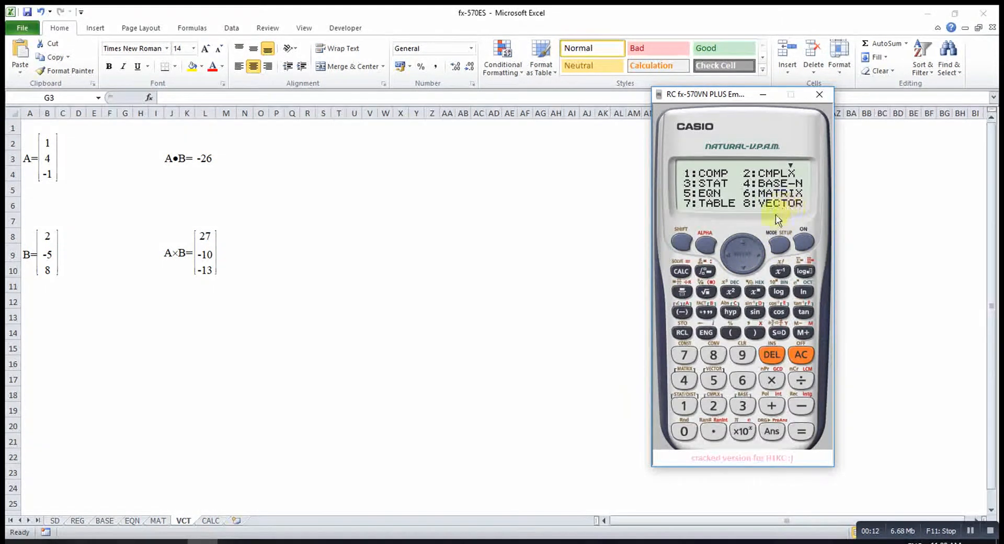
Step: Enter vector mode and store VctA as the 3-D vector [1 4 -1]
{"action": "left_click", "coordinate": [713, 354]}
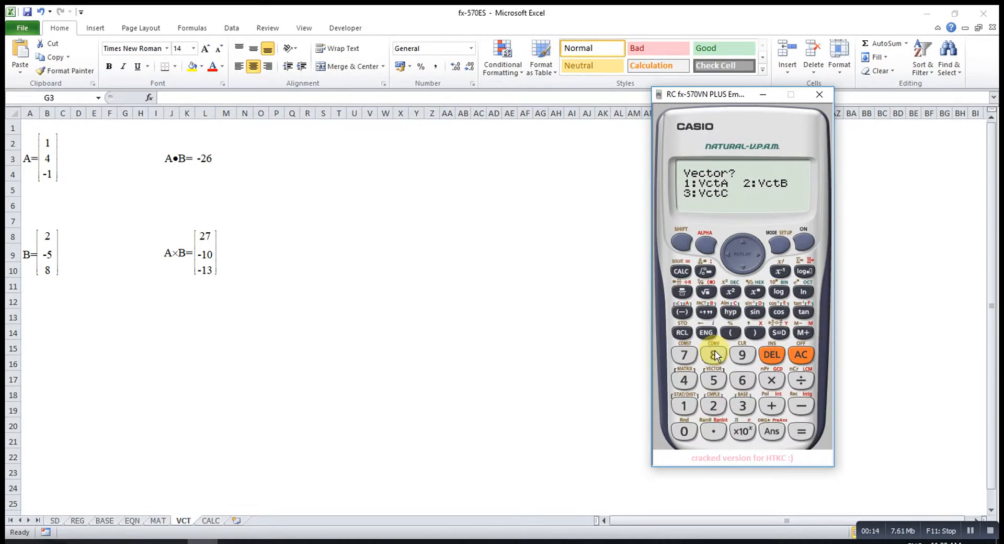
{"action": "mouse_move", "coordinate": [48, 148]}
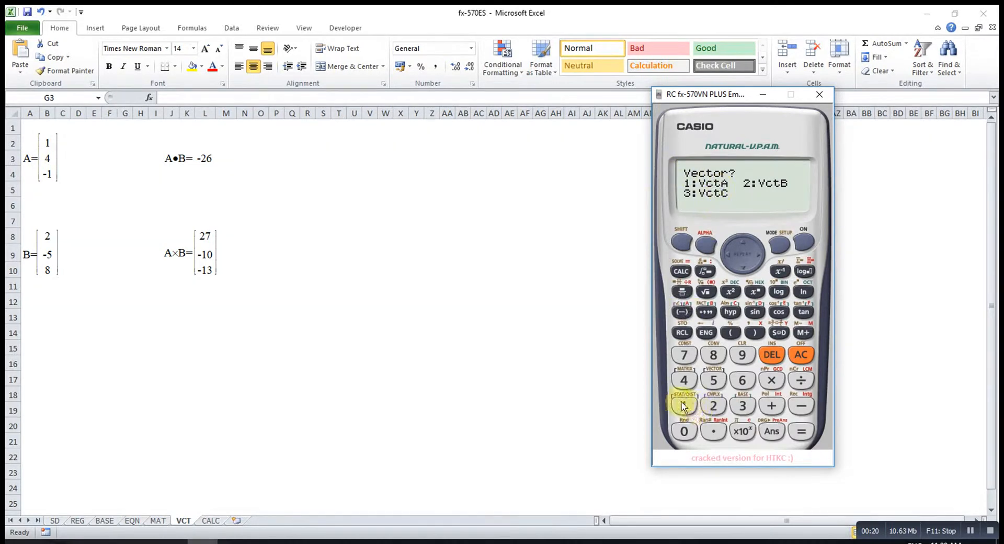
{"action": "left_click", "coordinate": [684, 405]}
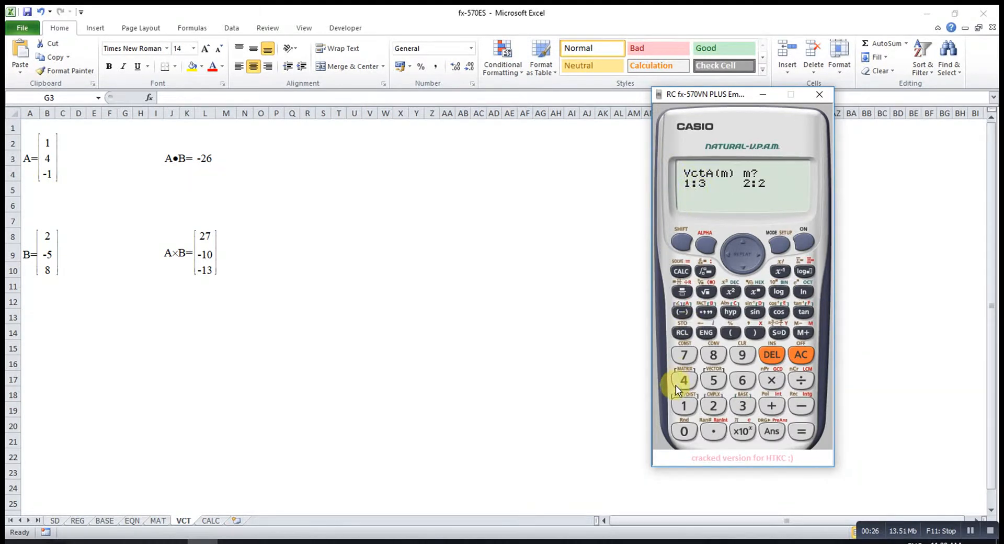
{"action": "left_click", "coordinate": [683, 380]}
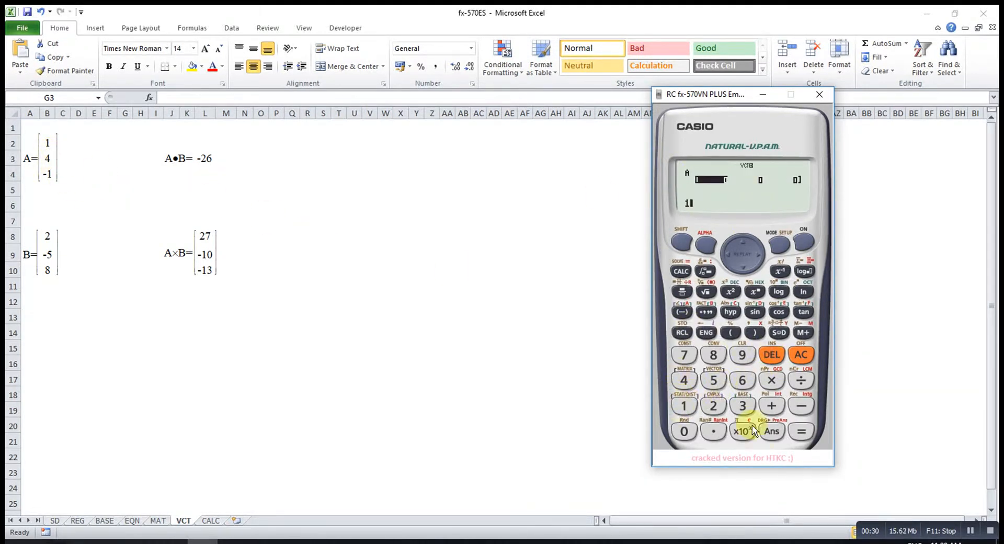
{"action": "left_click", "coordinate": [684, 379]}
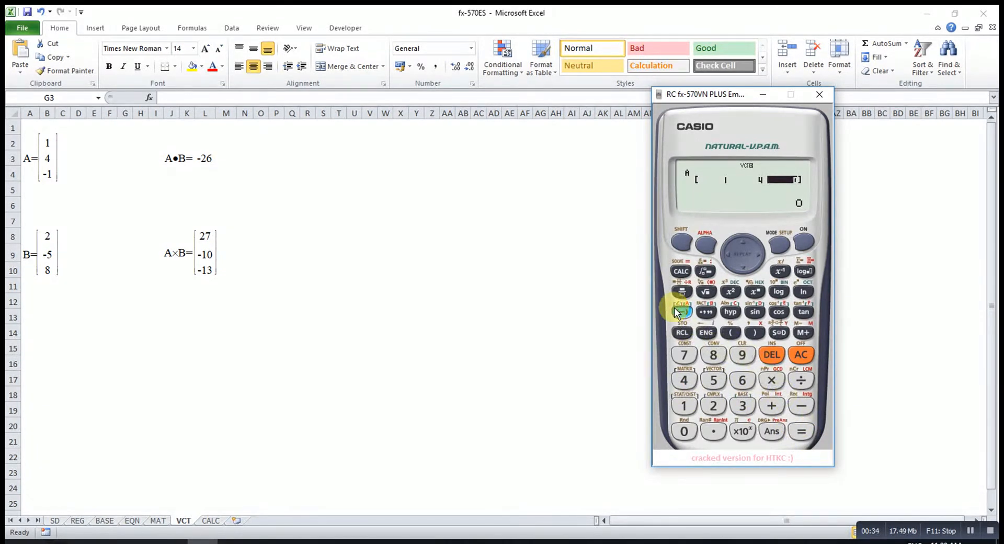
{"action": "left_click", "coordinate": [802, 430]}
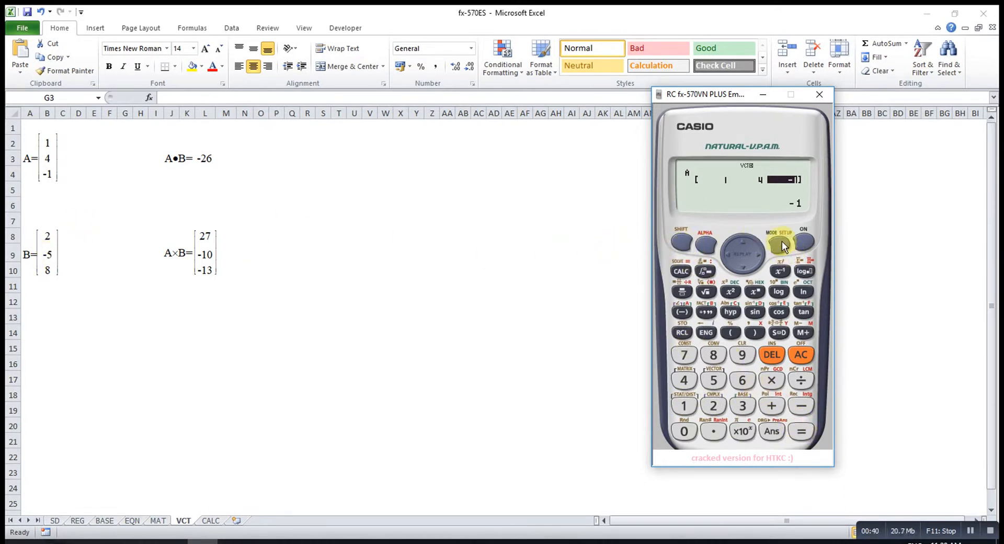
{"action": "left_click", "coordinate": [713, 355]}
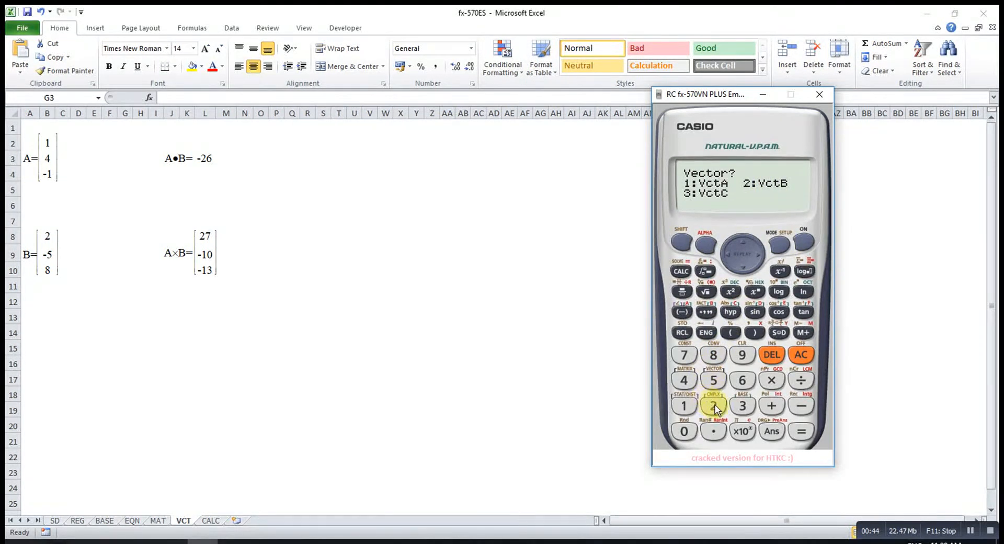
Step: Store VctB as the 3-D vector [2 -5 8] and clear the display
{"action": "left_click", "coordinate": [712, 405]}
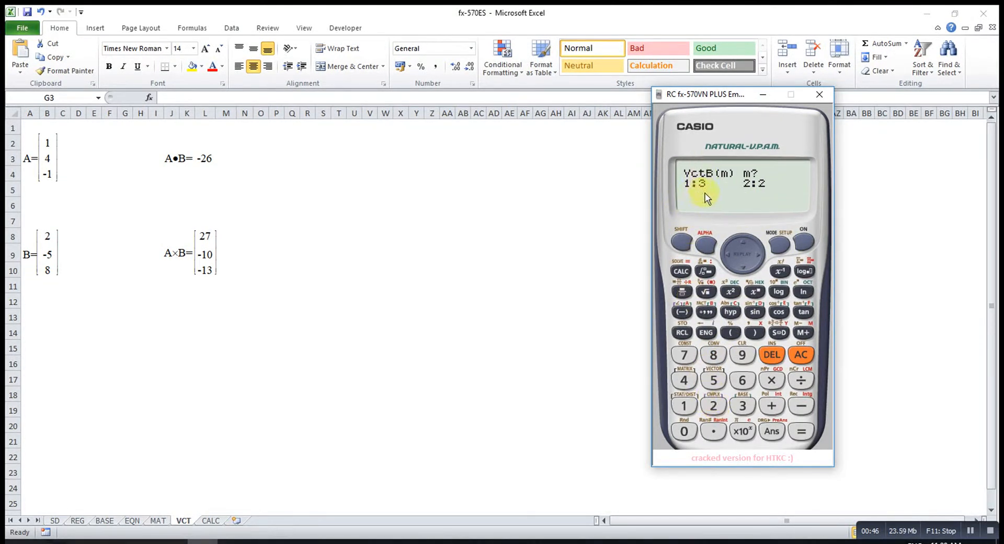
{"action": "left_click", "coordinate": [683, 405]}
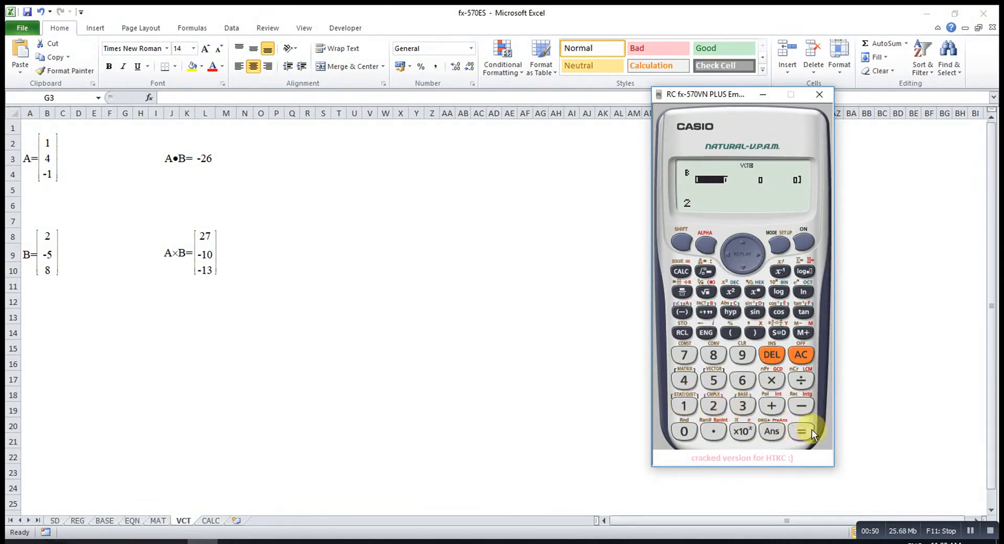
{"action": "left_click", "coordinate": [713, 380]}
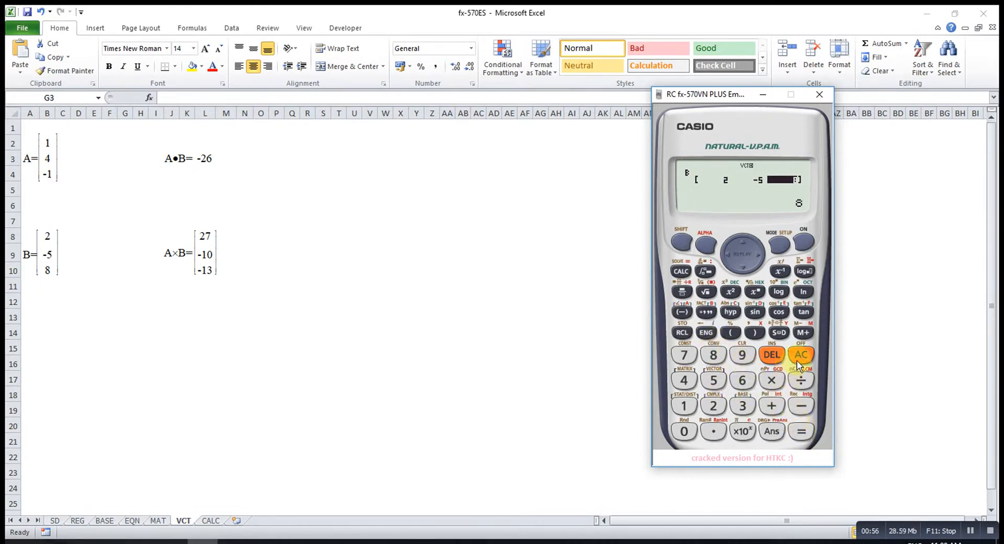
{"action": "left_click", "coordinate": [801, 355]}
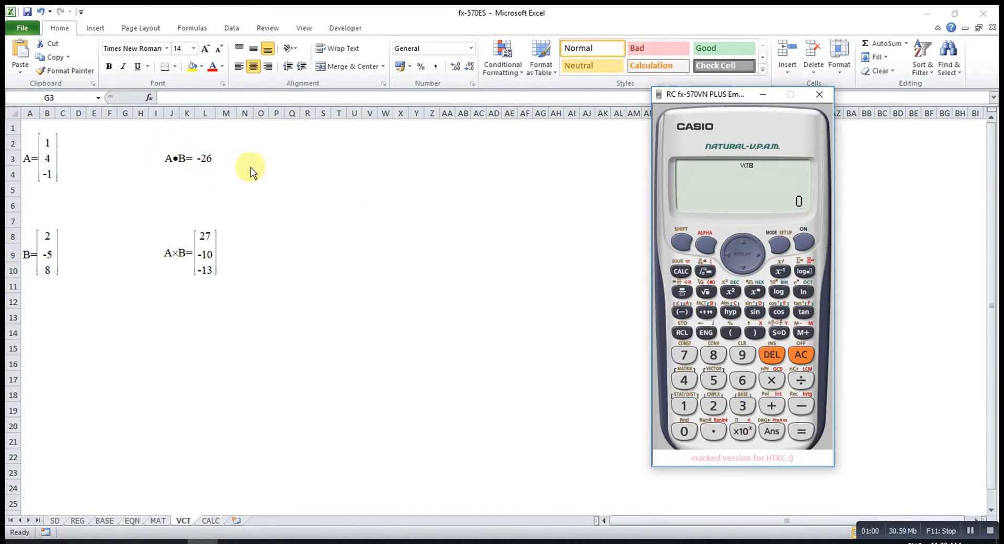
{"action": "left_click", "coordinate": [681, 243]}
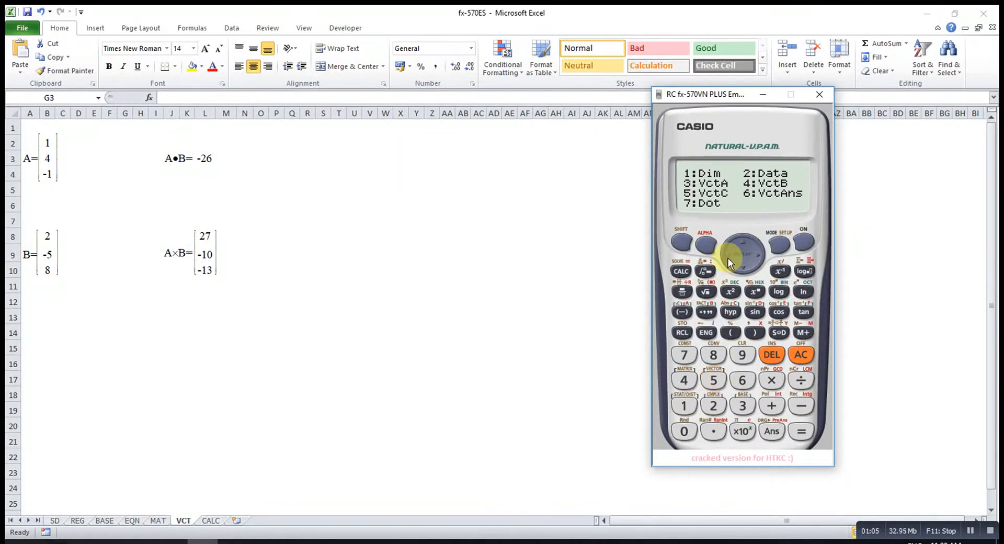
{"action": "mouse_move", "coordinate": [583, 243]}
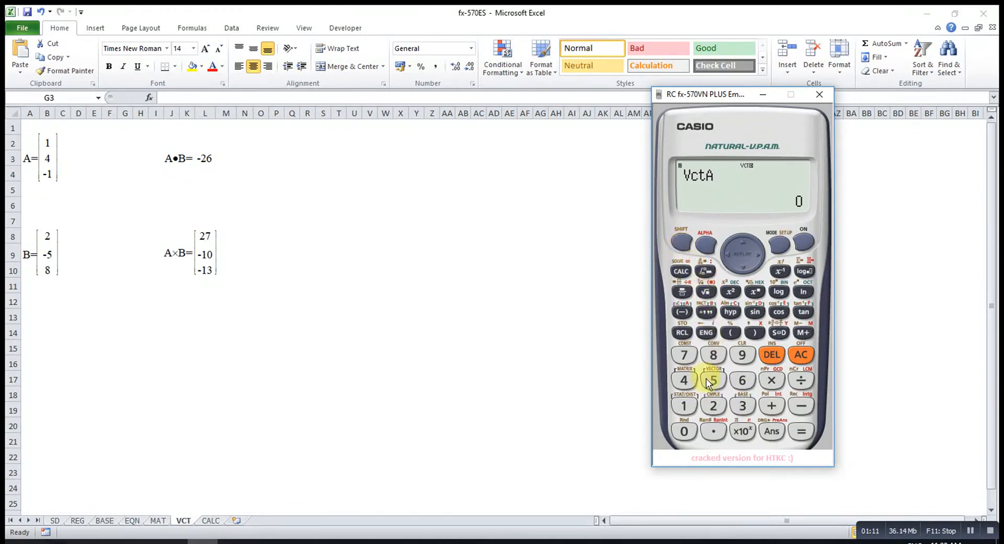
Step: Evaluate VctA·VctB to get the dot product -26
{"action": "left_click", "coordinate": [713, 380]}
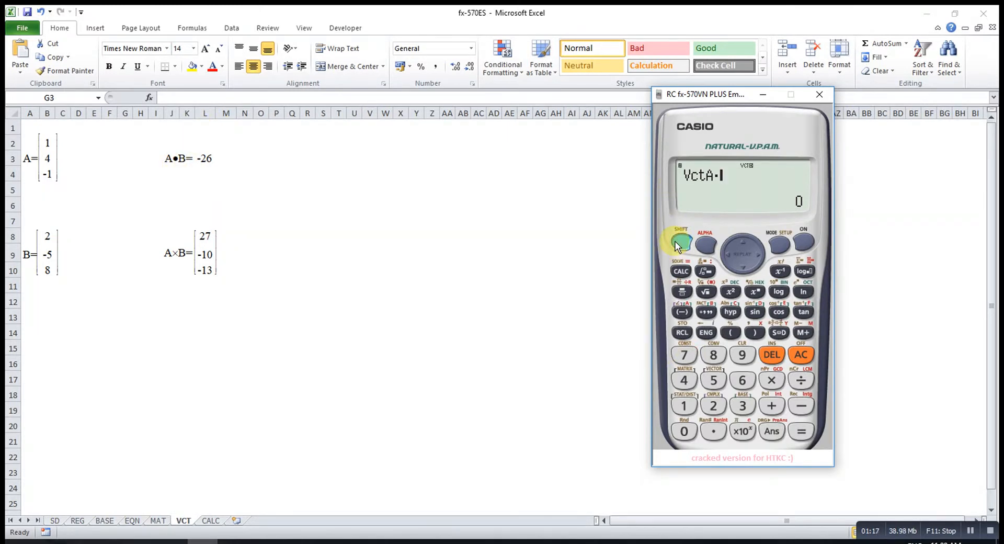
{"action": "left_click", "coordinate": [681, 242]}
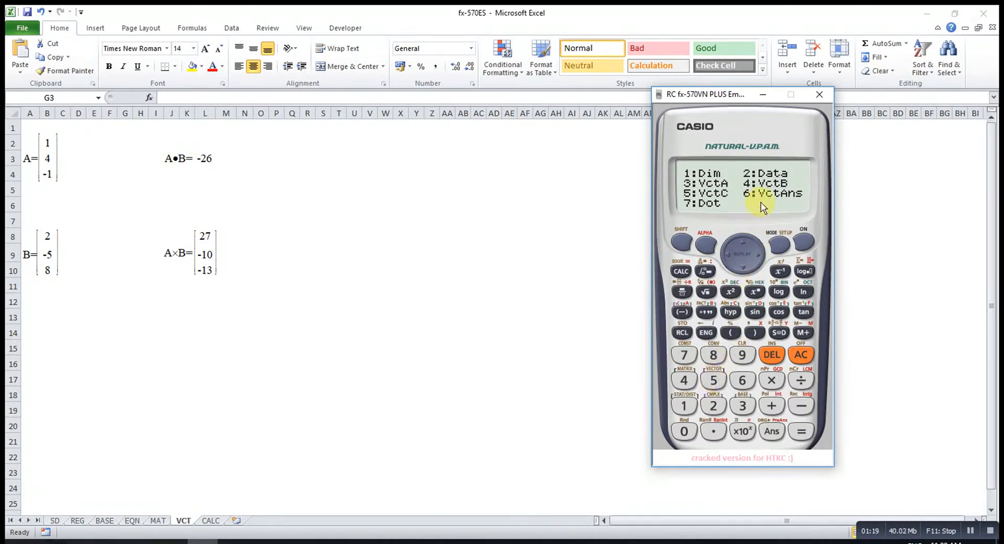
{"action": "left_click", "coordinate": [801, 430]}
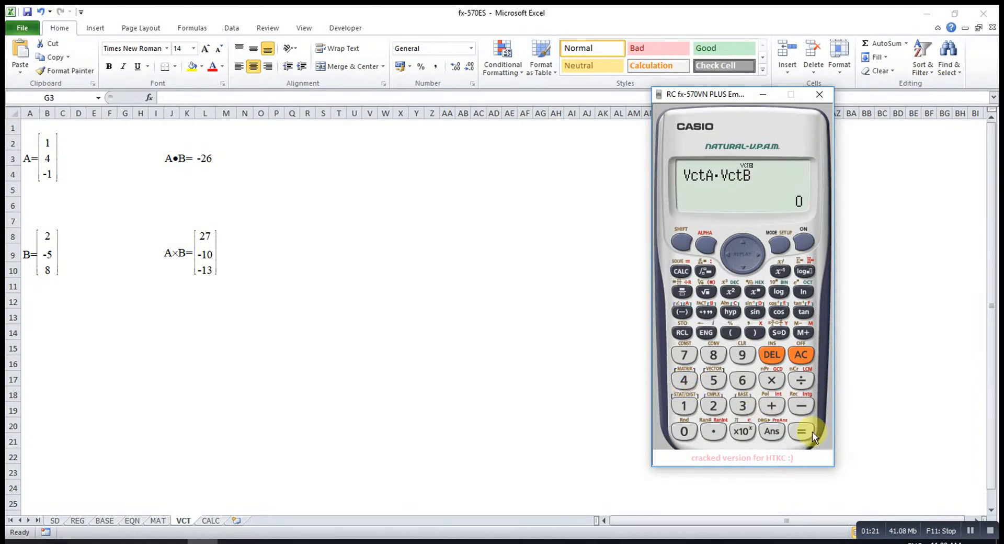
{"action": "left_click", "coordinate": [801, 430]}
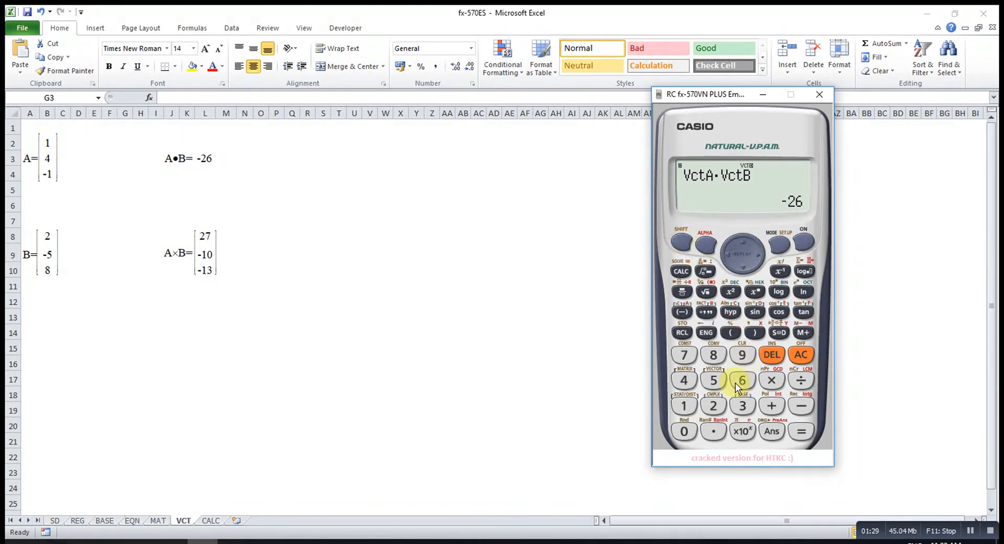
{"action": "left_click", "coordinate": [713, 405]}
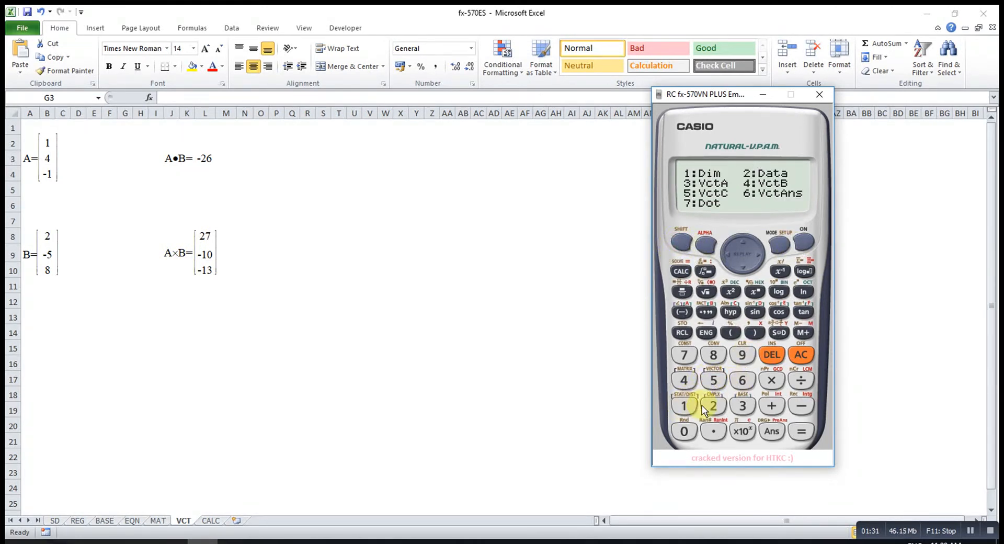
Step: Evaluate VctA × VctB to get the cross product [27 -10 -13]
{"action": "left_click", "coordinate": [772, 380]}
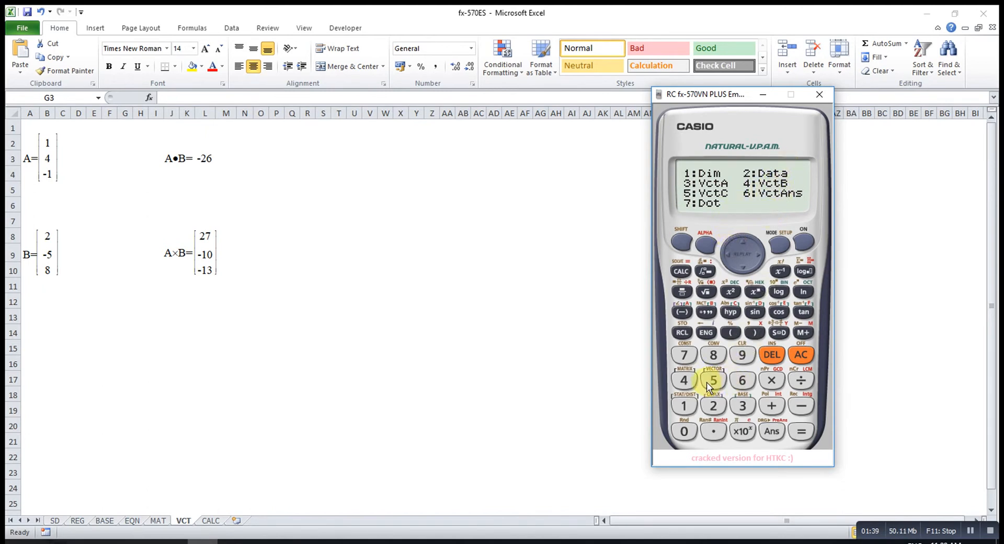
{"action": "left_click", "coordinate": [713, 380]}
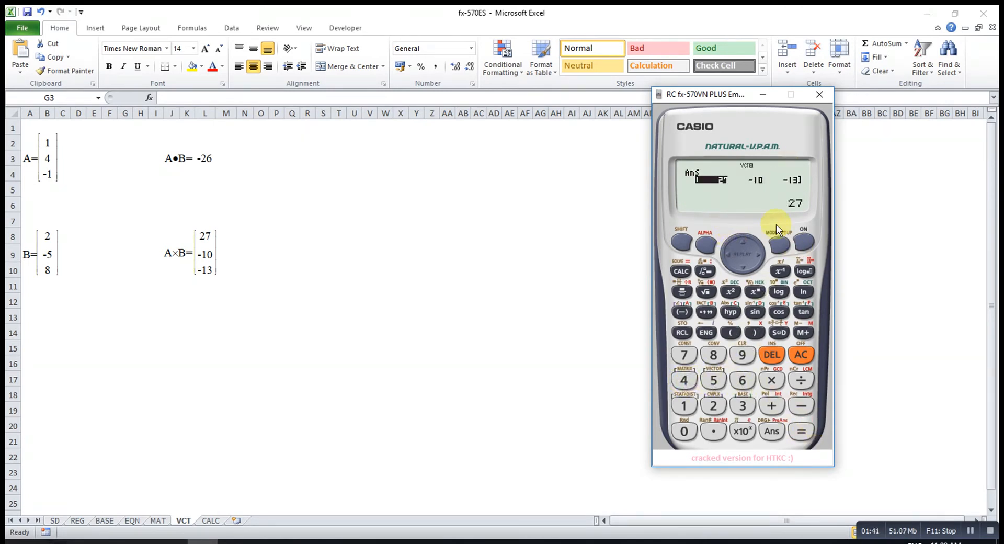
{"action": "mouse_move", "coordinate": [339, 248]}
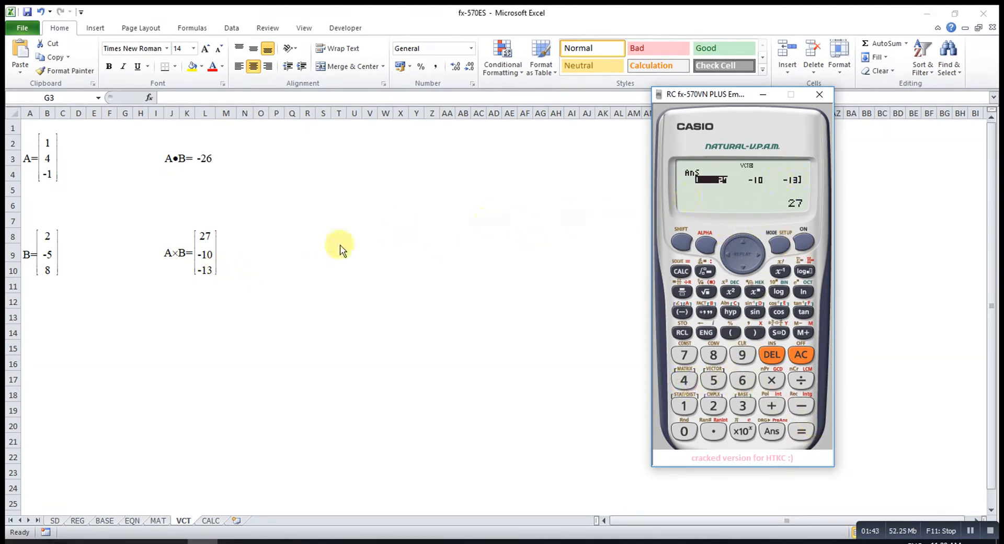